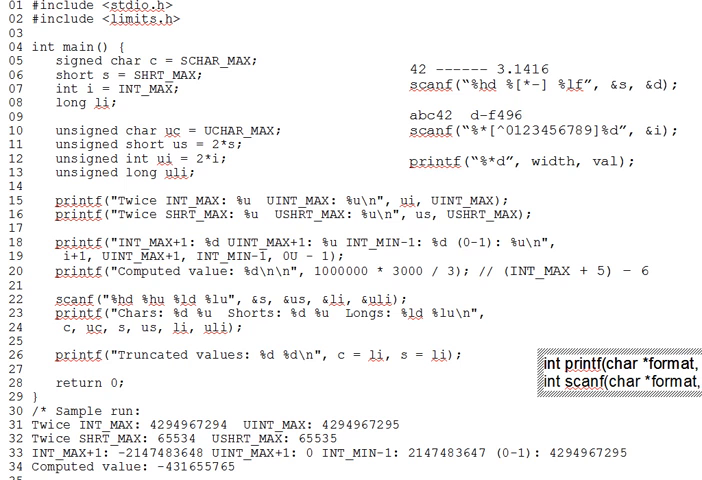
mouse_move(464, 372)
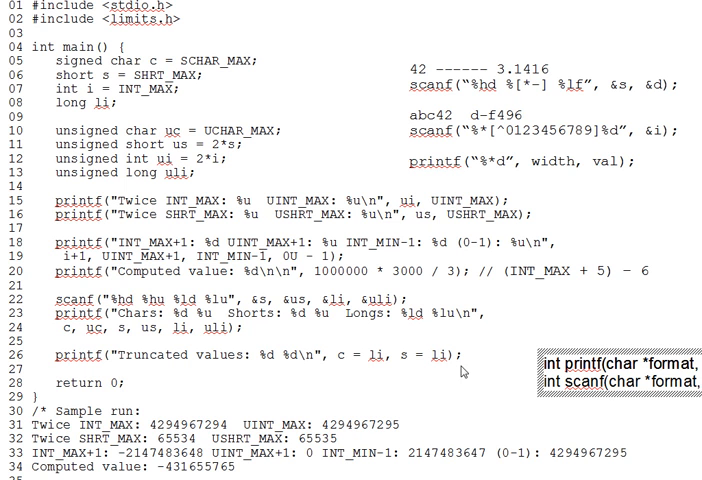
mouse_move(462, 372)
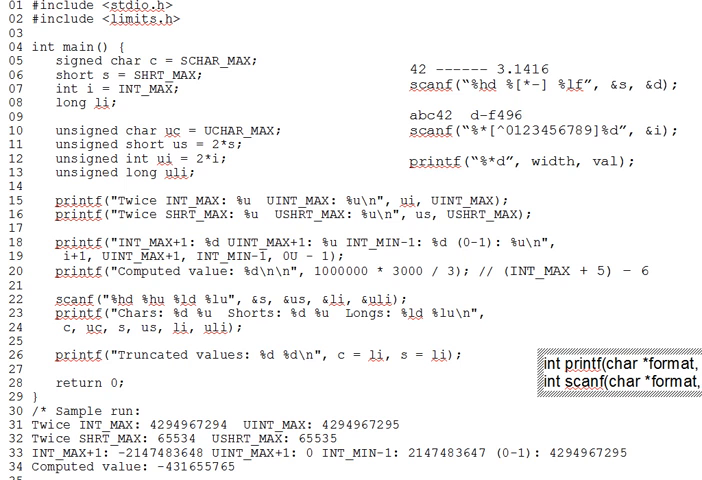
Add printf("%d", i1); under the prototypes and bring the mock scanf pointer code into view
text(printf("%d", i1);)
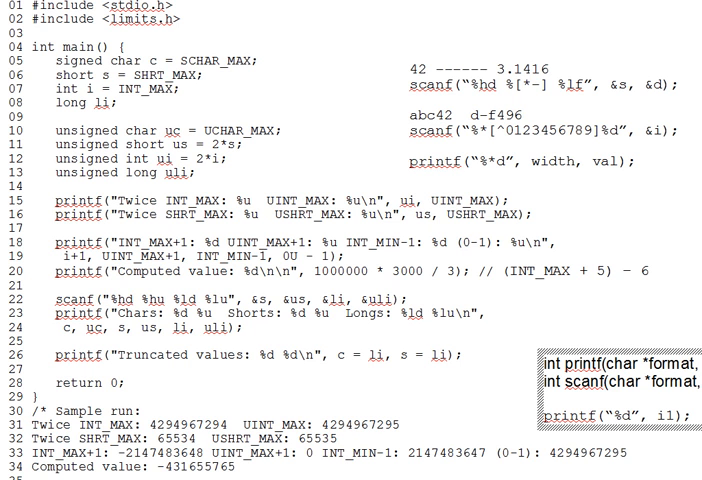
scroll(down, 3)
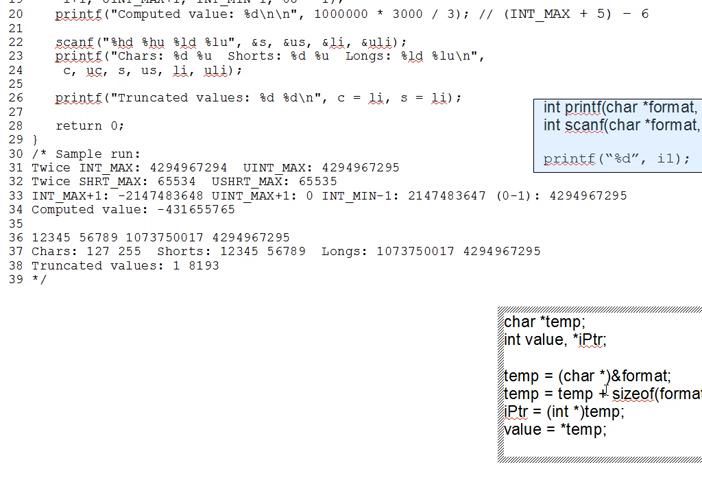
double_click(656, 392)
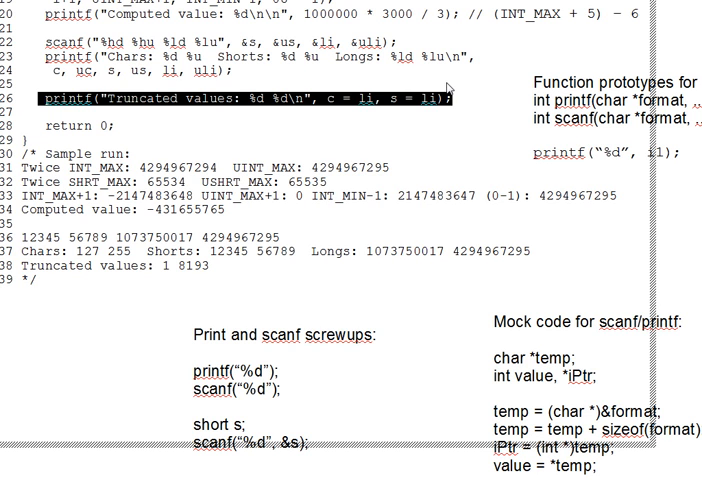
click(376, 98)
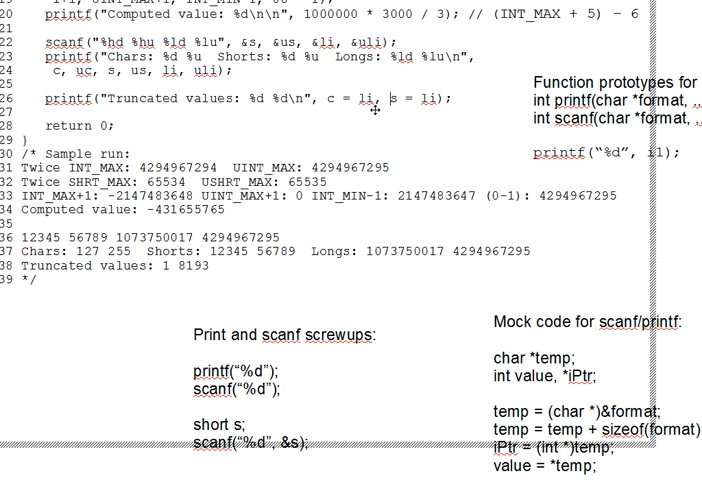
double_click(336, 98)
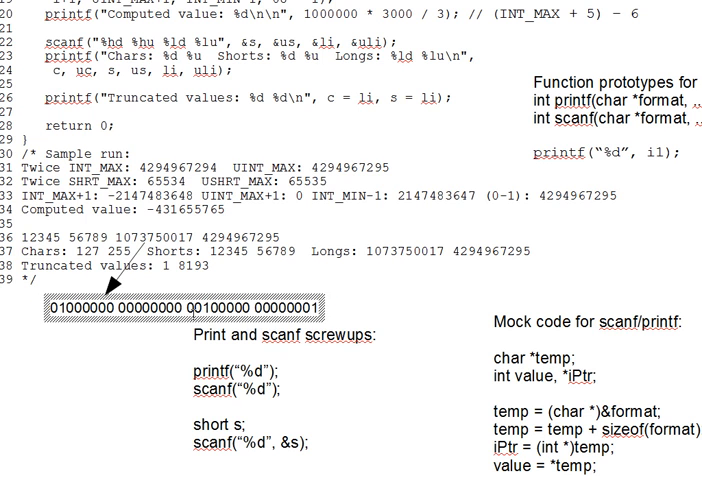
Highlight the lowest byte of the 32-bit pattern beside the Truncated Values output
double_click(196, 312)
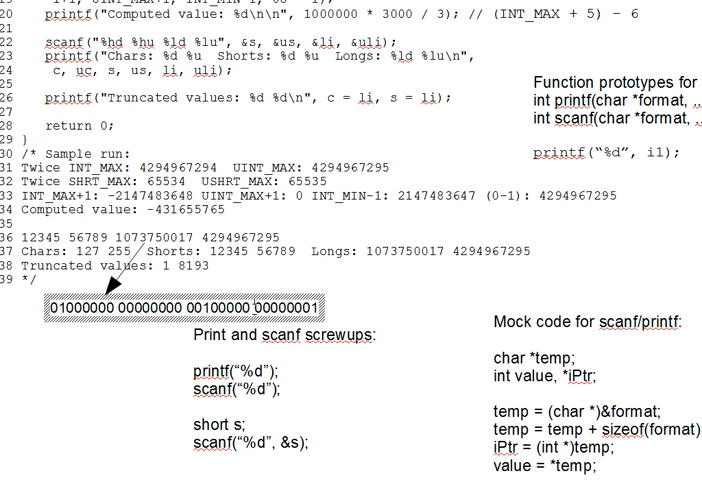
double_click(300, 316)
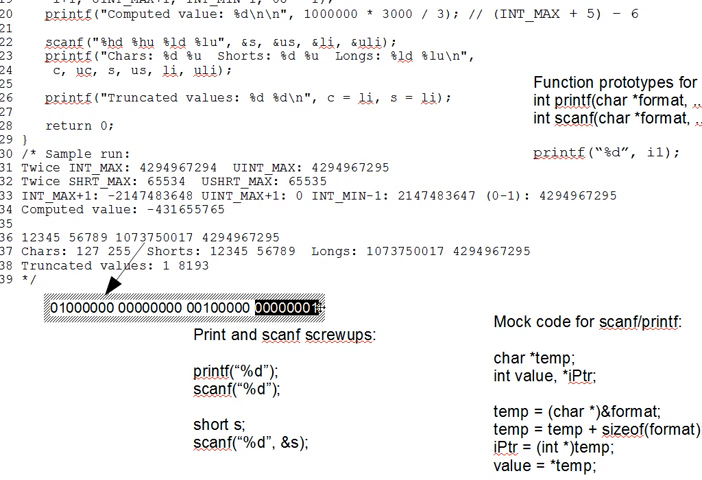